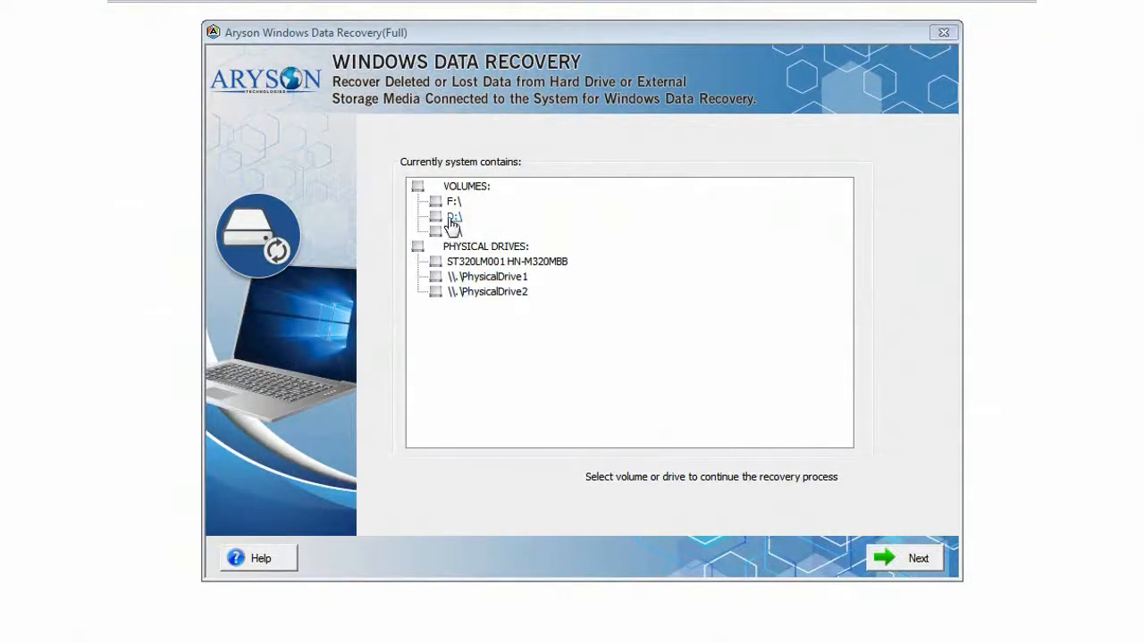
- Select volume F:\ under VOLUMES as the recovery source
click(453, 201)
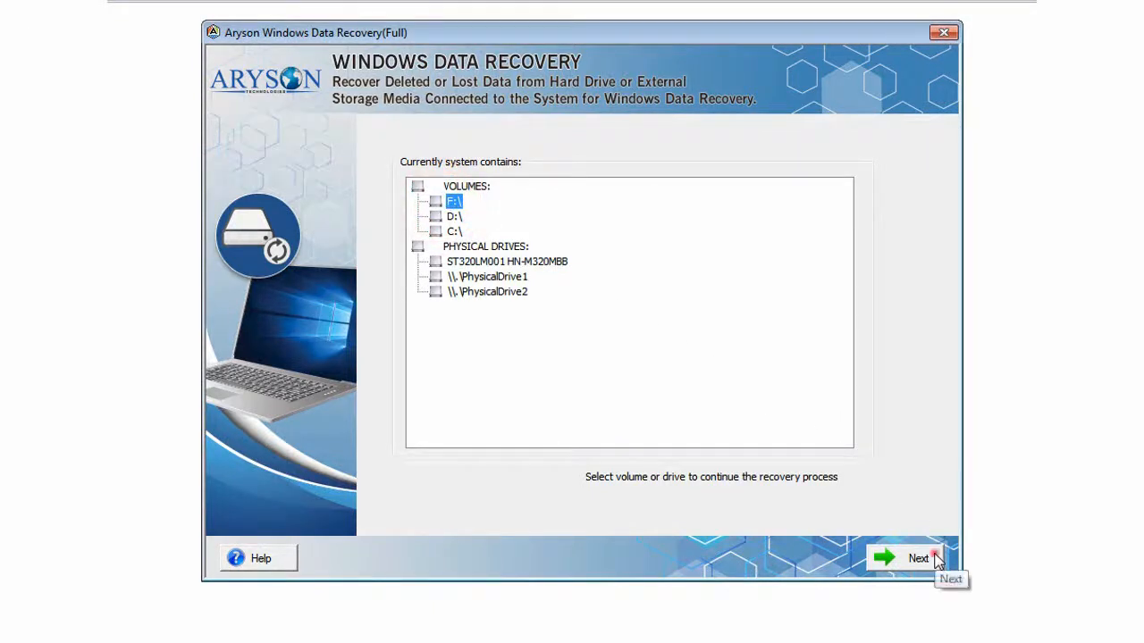
- Review the F:\ volume details (NTFS, 7679 MB), then run a Standard-mode scan
click(917, 557)
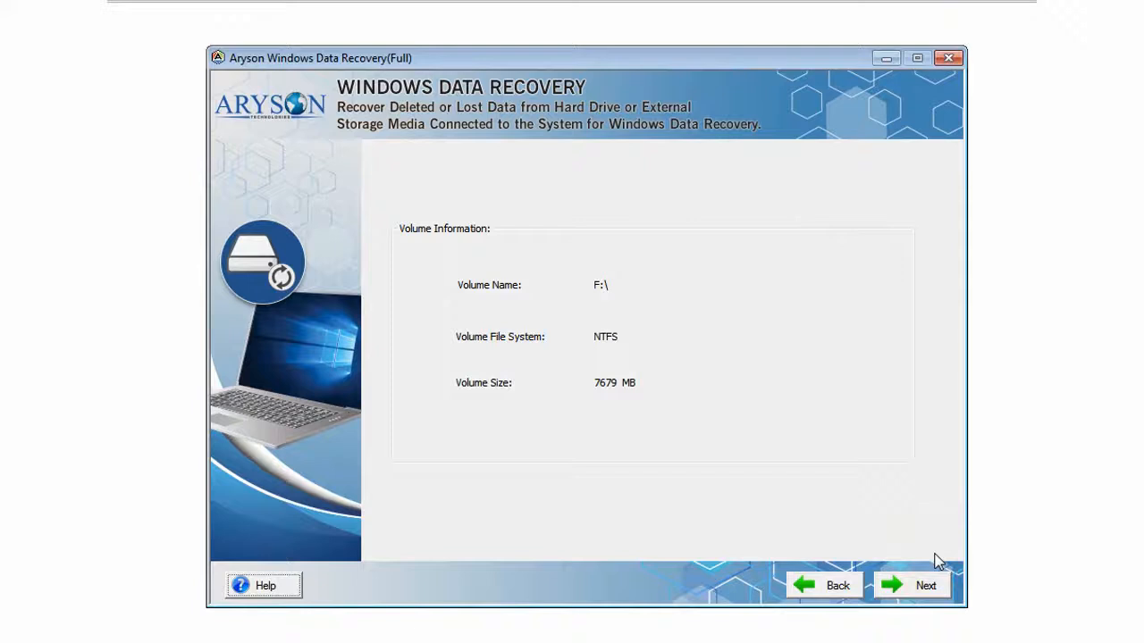
click(924, 586)
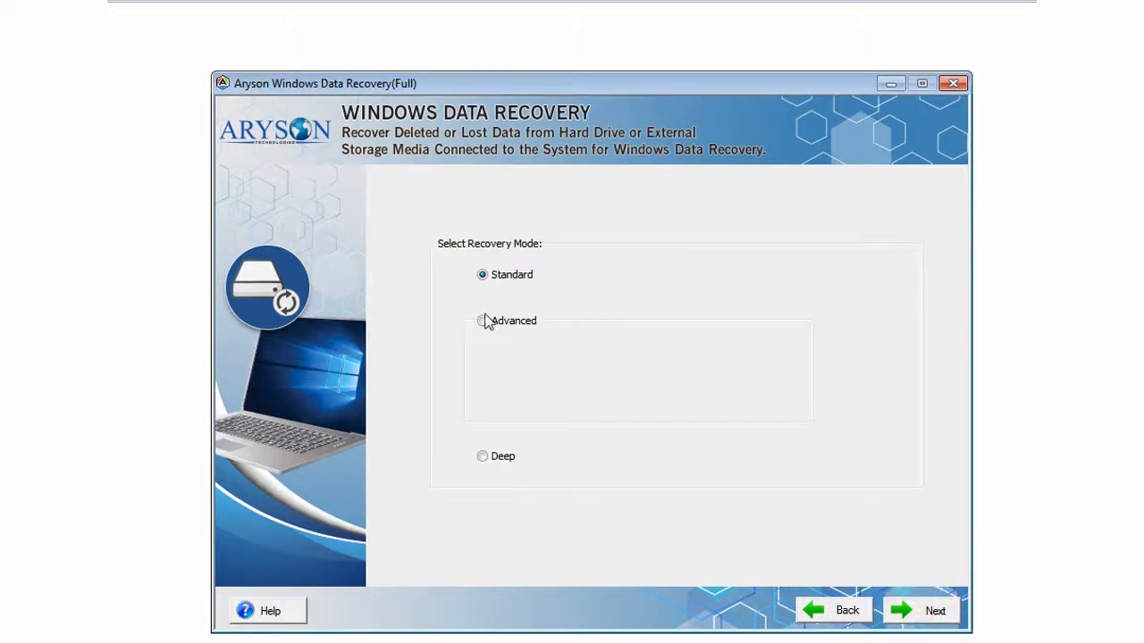
click(482, 455)
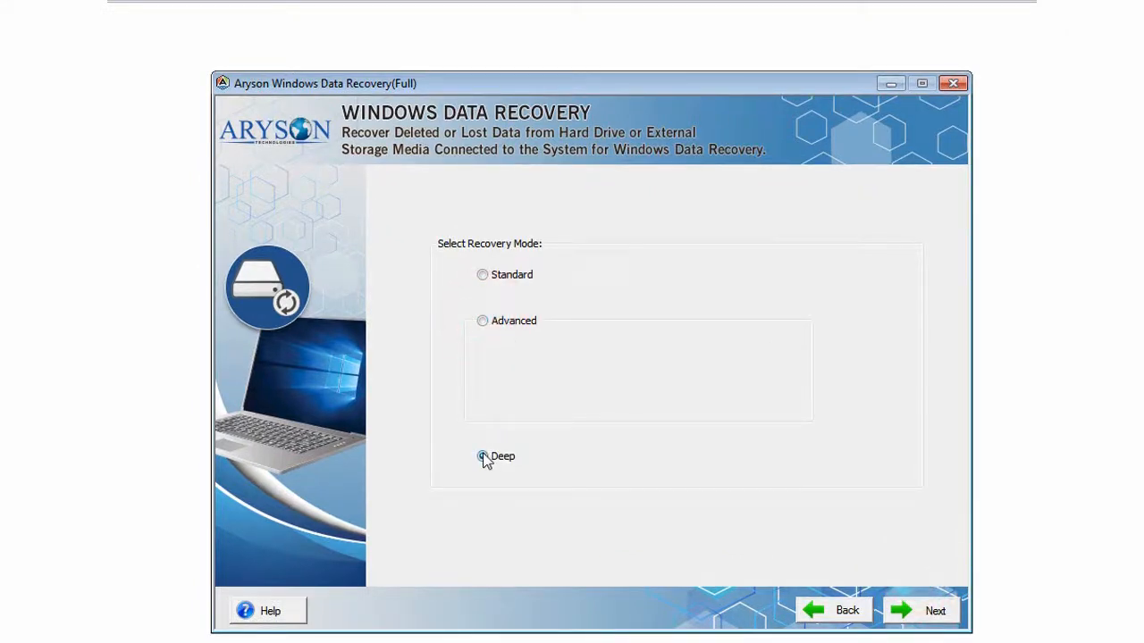
click(483, 275)
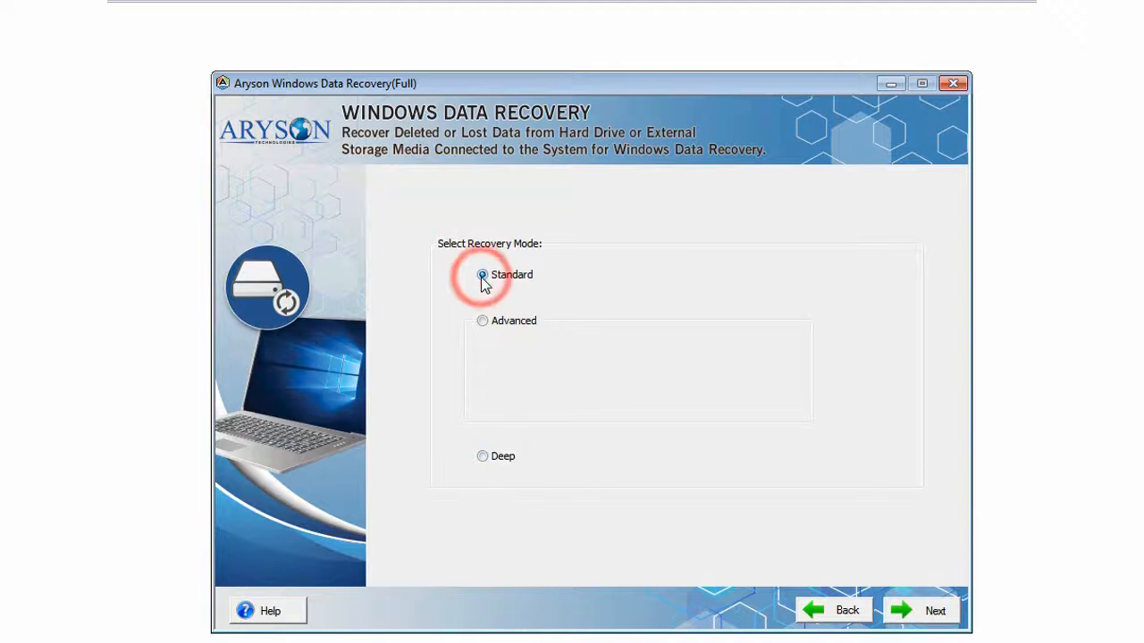
click(934, 610)
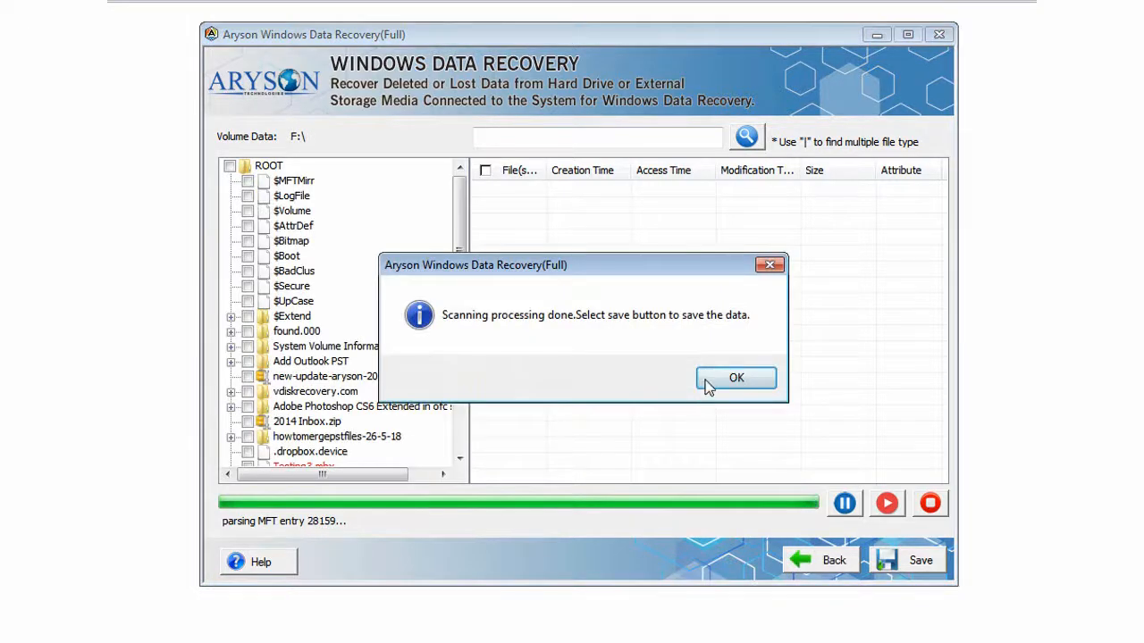
- Dismiss the 'Scanning processing done' message to view the recovered F:\ files
click(736, 377)
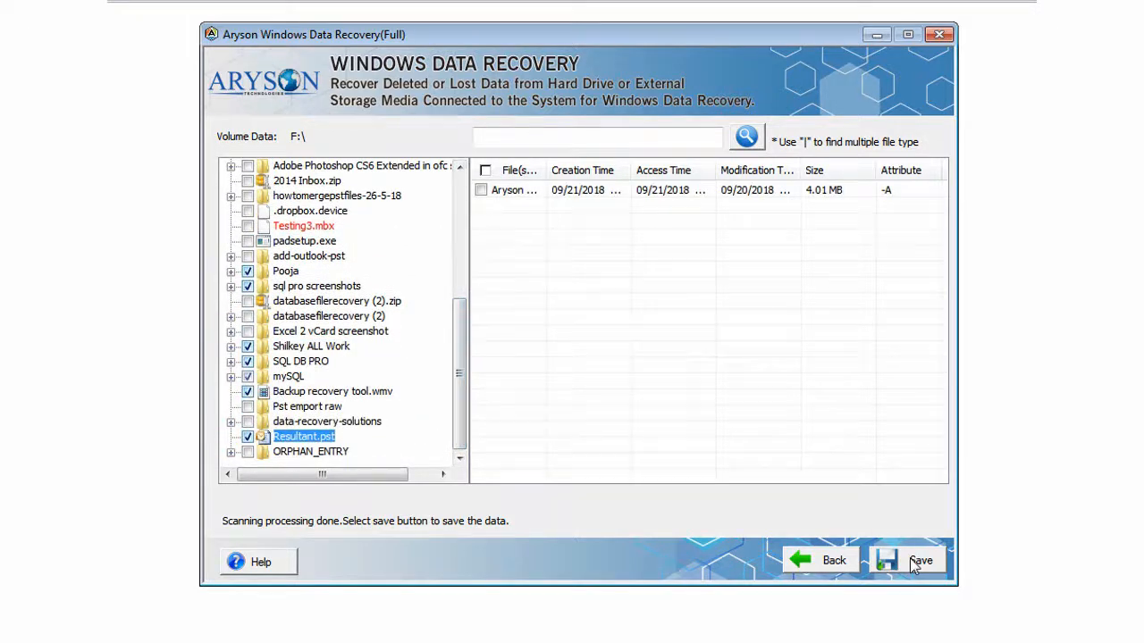
- Save the ticked F:\ items, including deleted files, to New folder on the Desktop
click(920, 560)
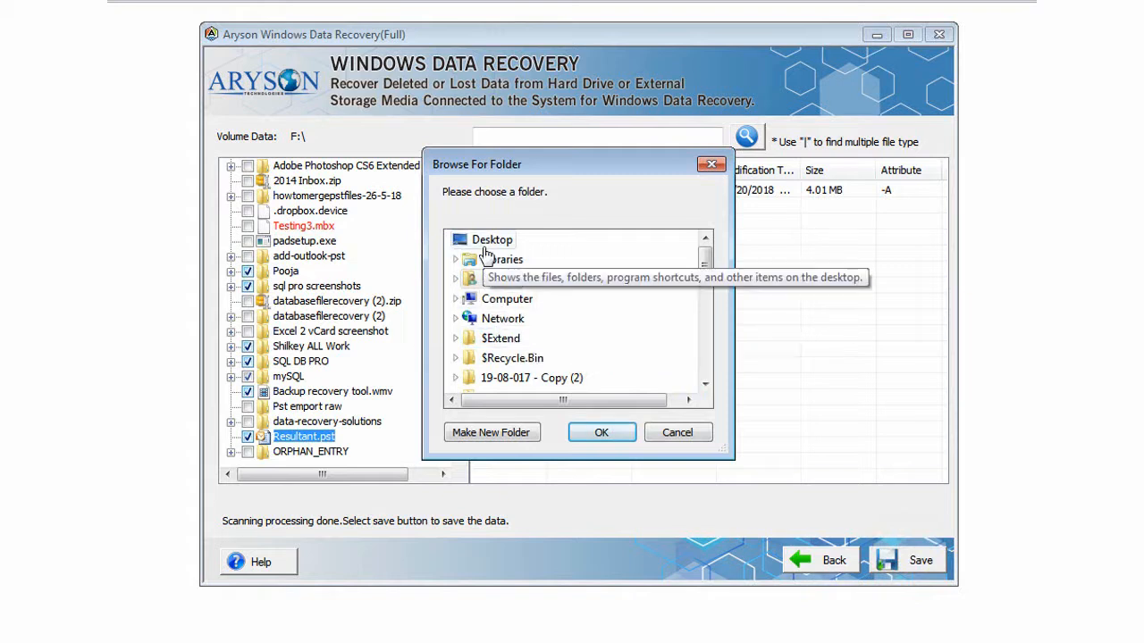
scroll(down, 3)
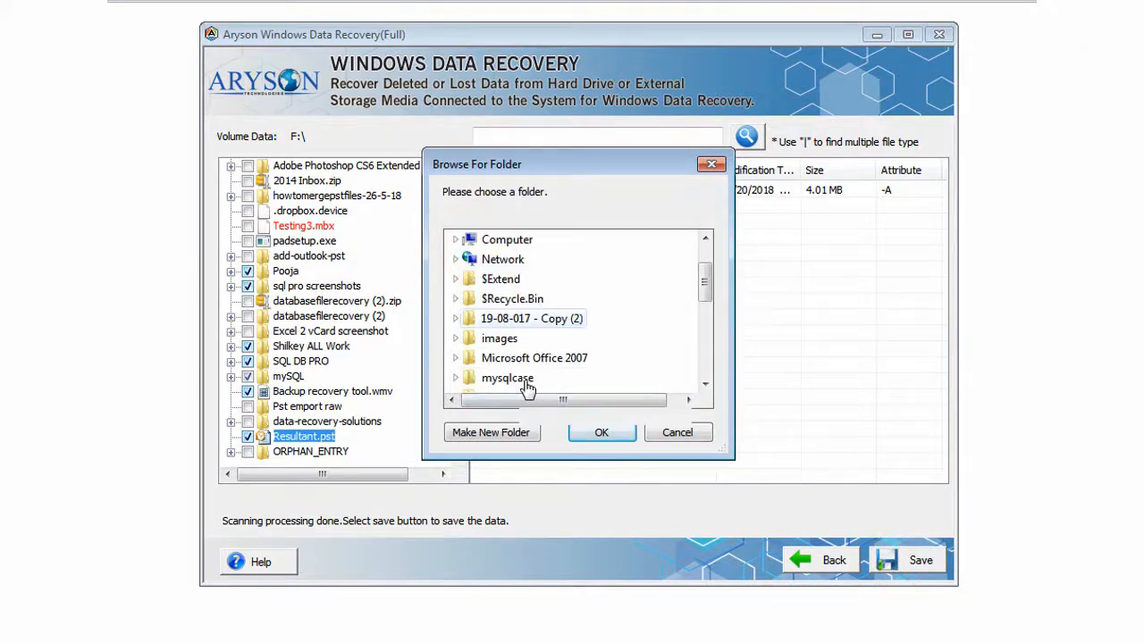
scroll(down, 3)
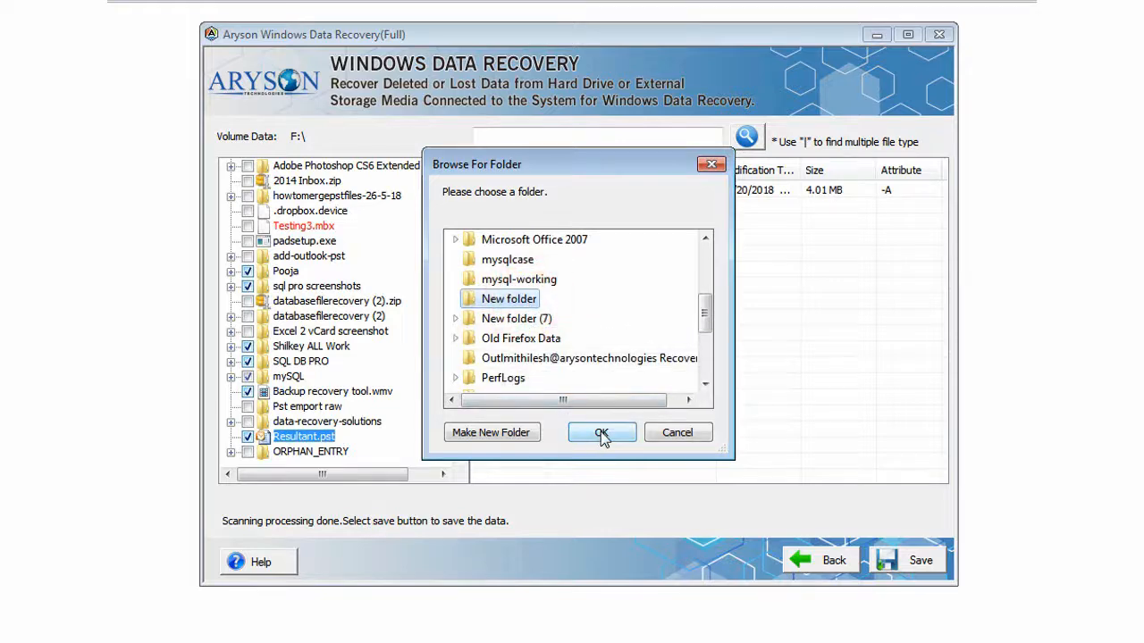
click(601, 432)
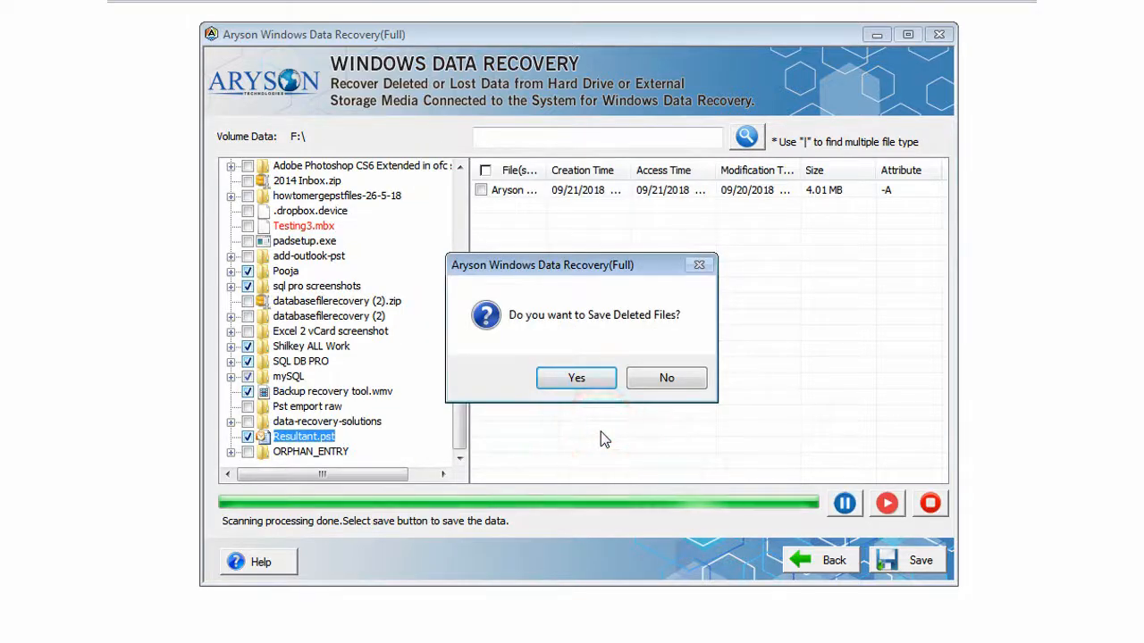
click(575, 377)
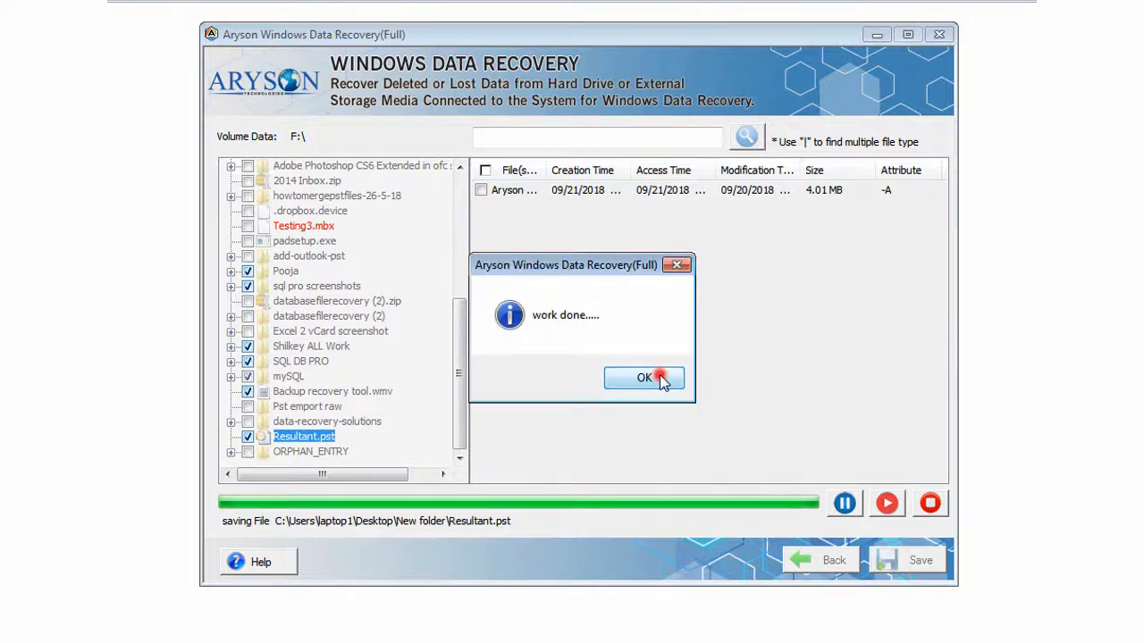
- Acknowledge the completed save and close the recovery session
click(644, 377)
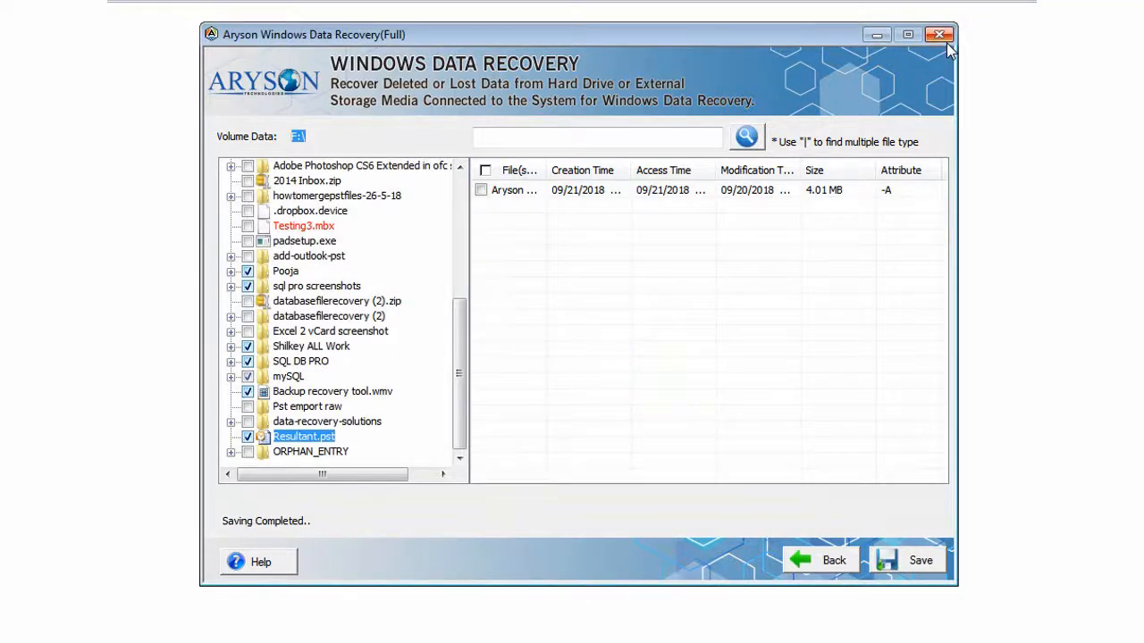
click(939, 35)
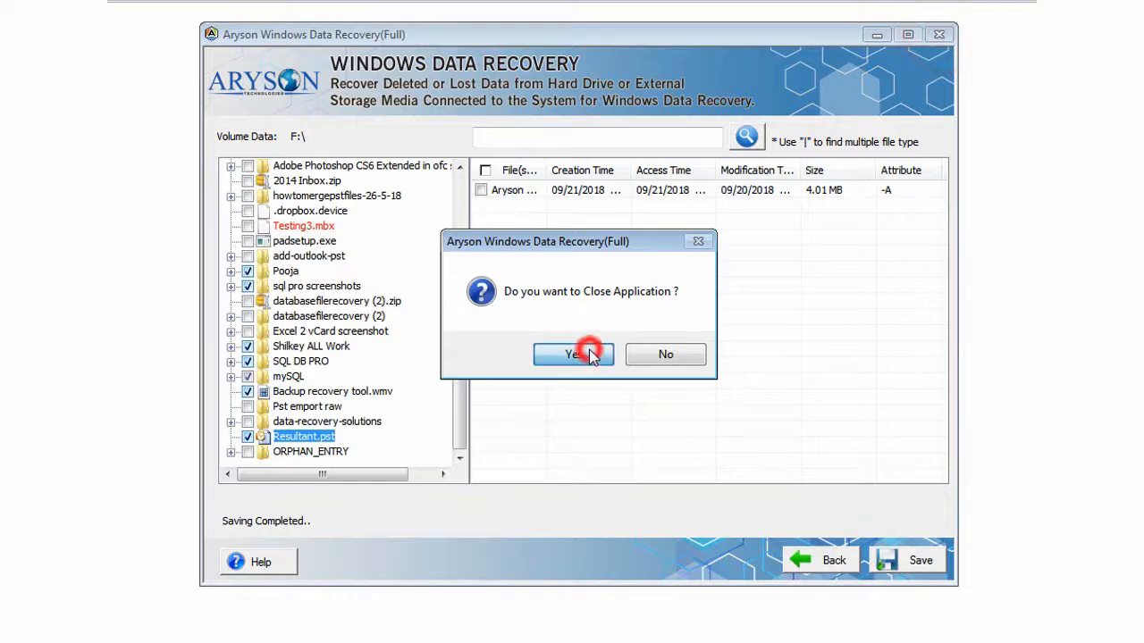
click(572, 354)
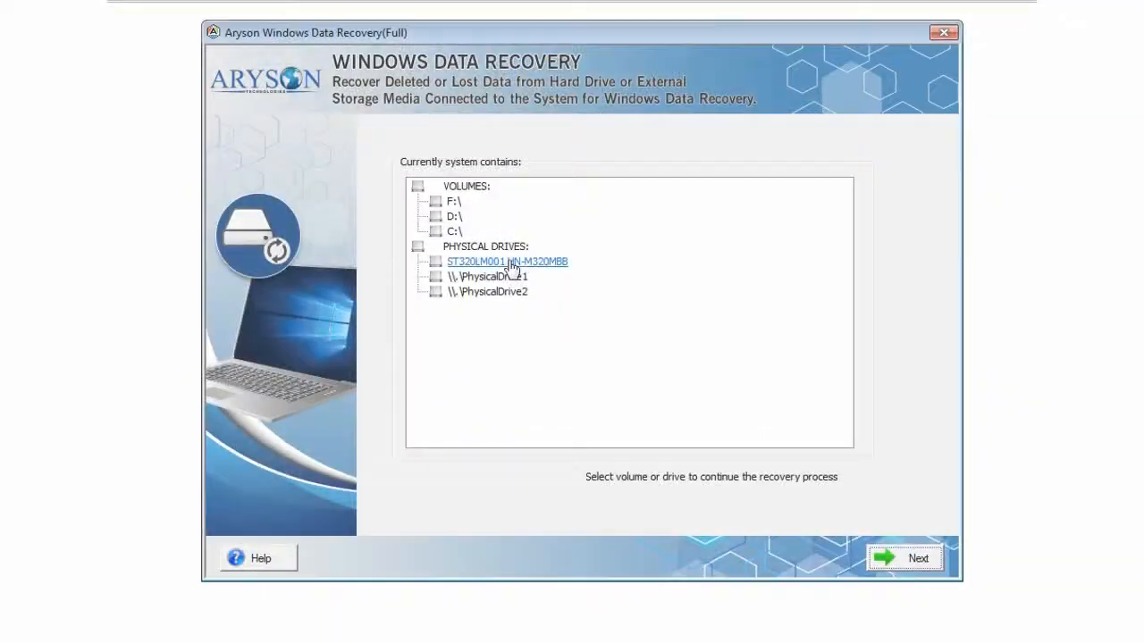
- Scan the ST320LM001 HN-M320MBB physical drive with Advance Scan and GPT format
click(506, 261)
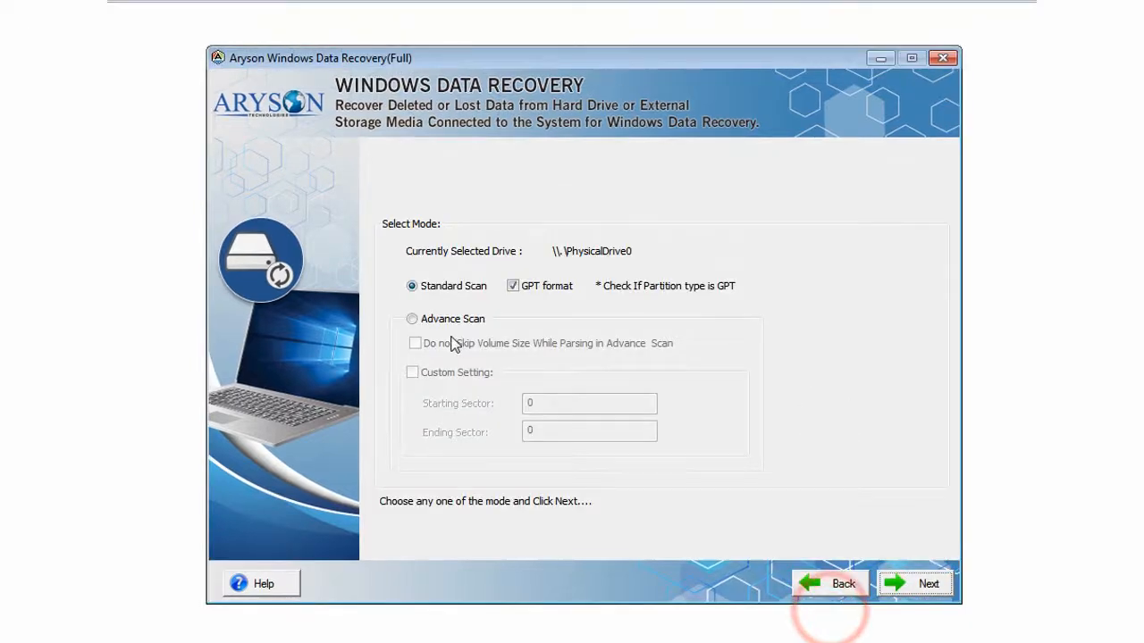
click(412, 319)
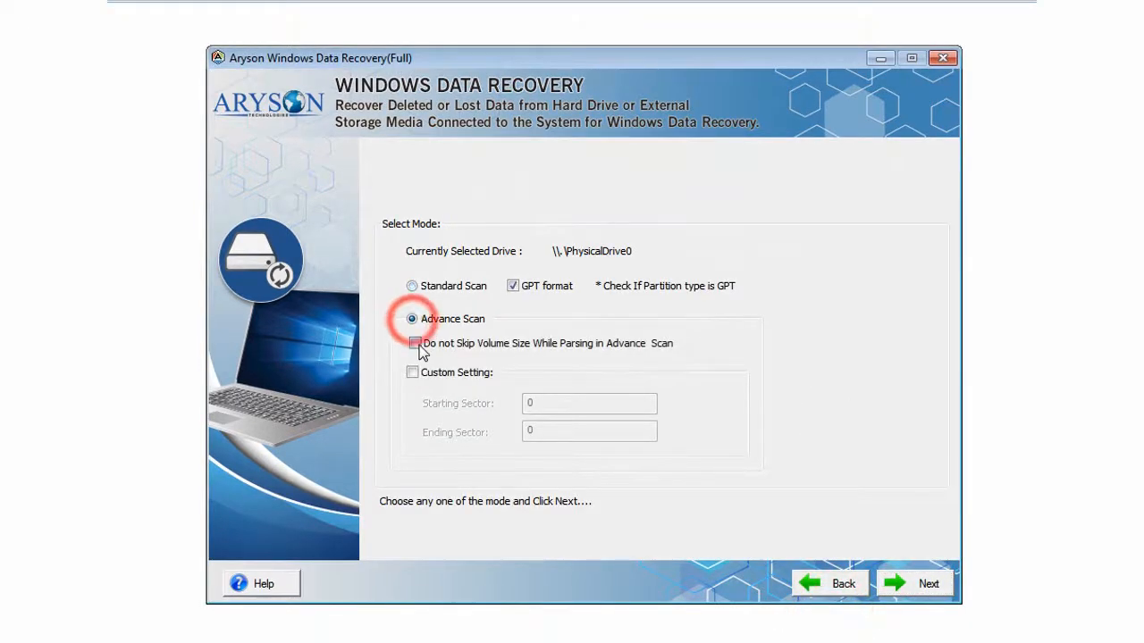
click(413, 343)
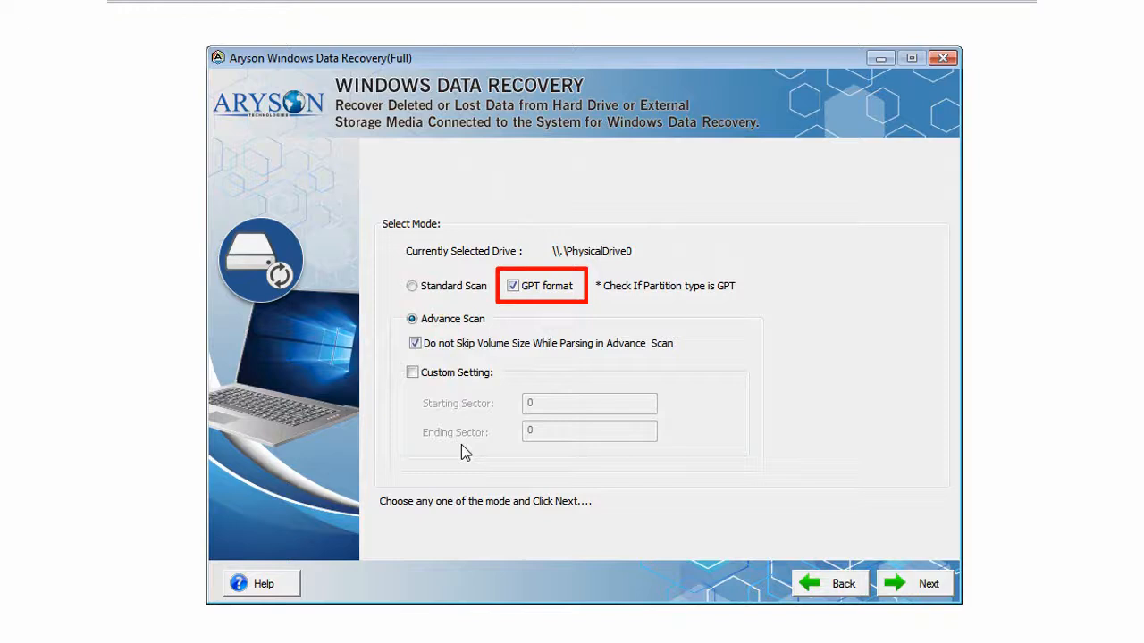
mouse_move(891, 579)
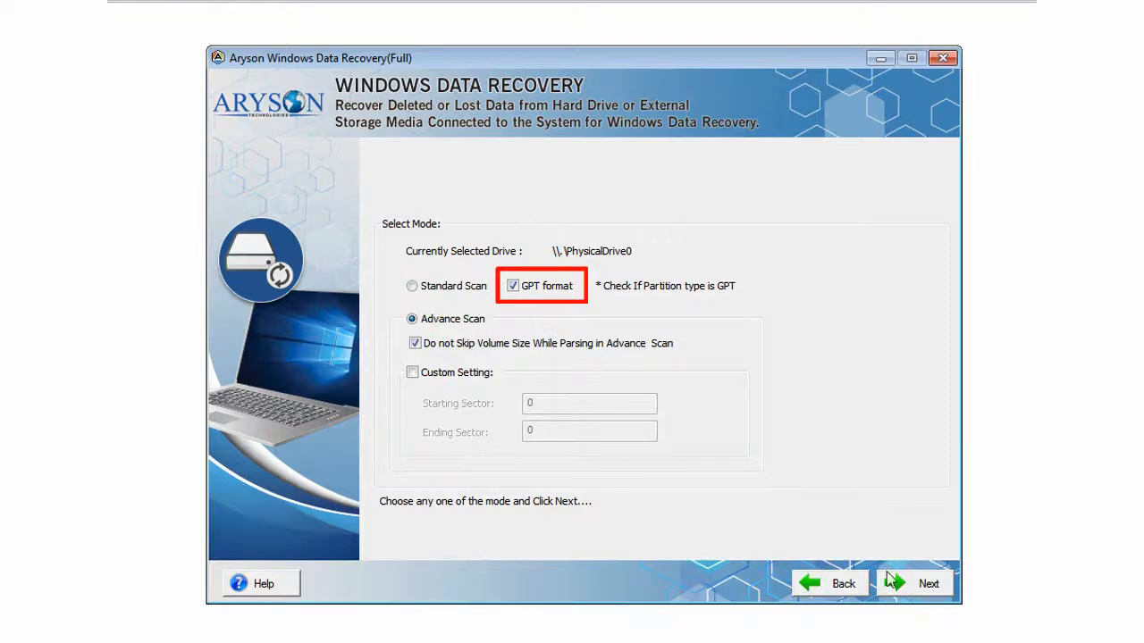
click(927, 583)
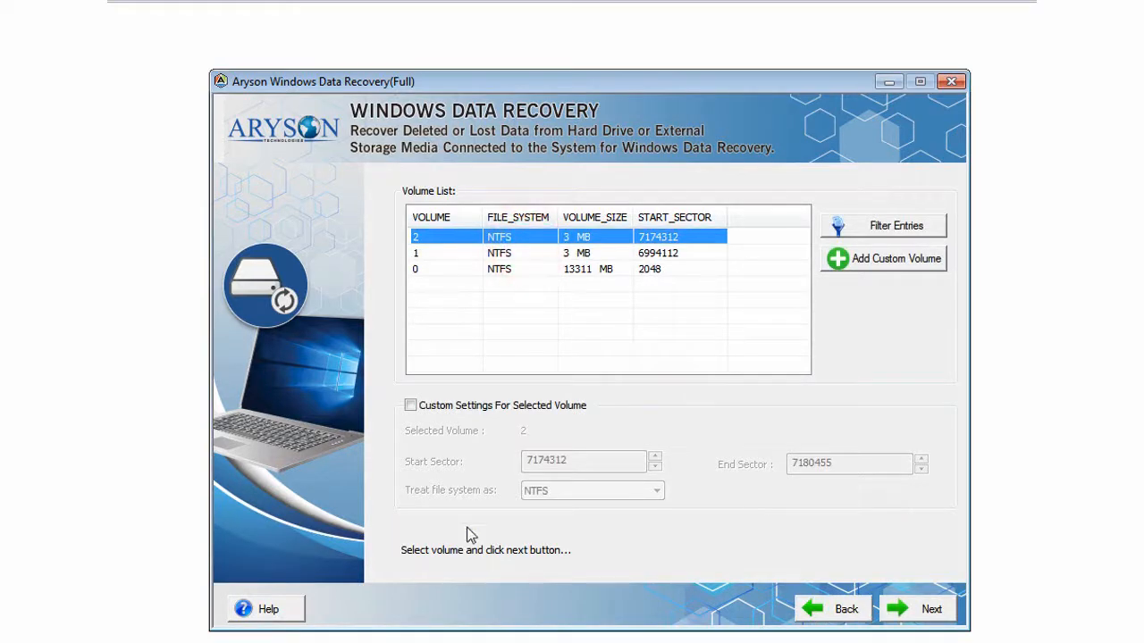
- Scan volume 2 in Standard mode with Custom Settings enabled
click(410, 405)
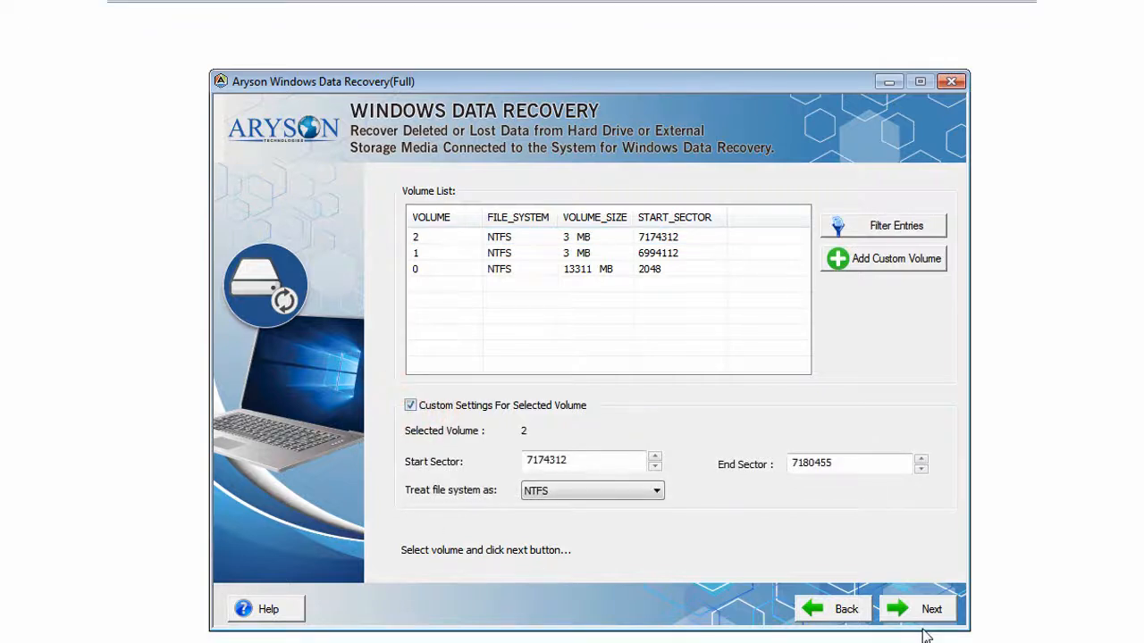
click(930, 609)
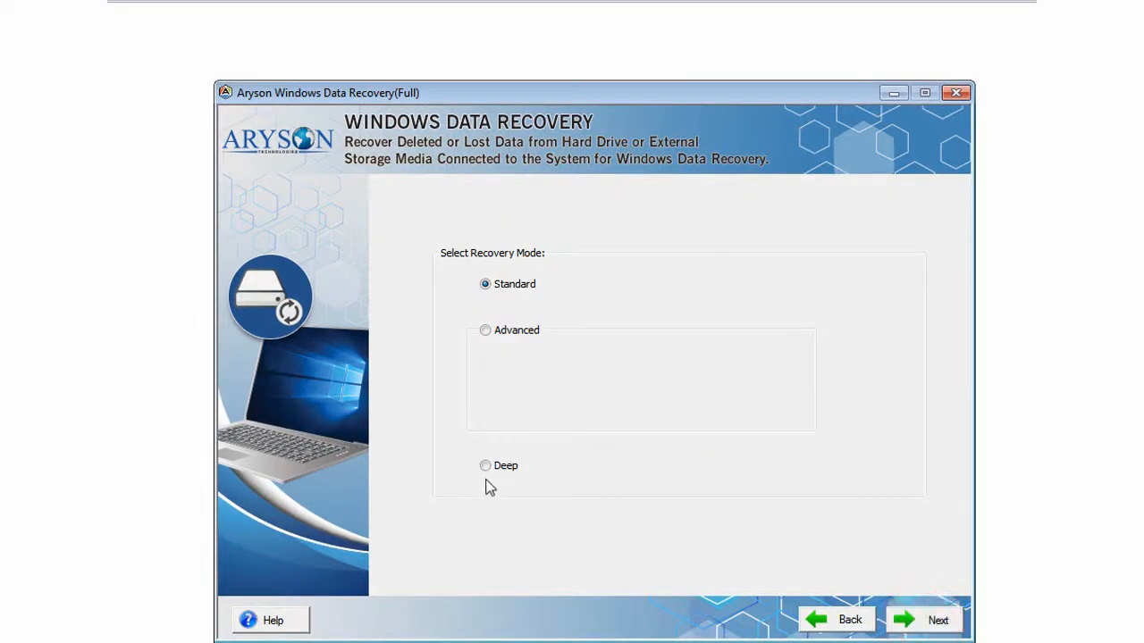
mouse_move(818, 554)
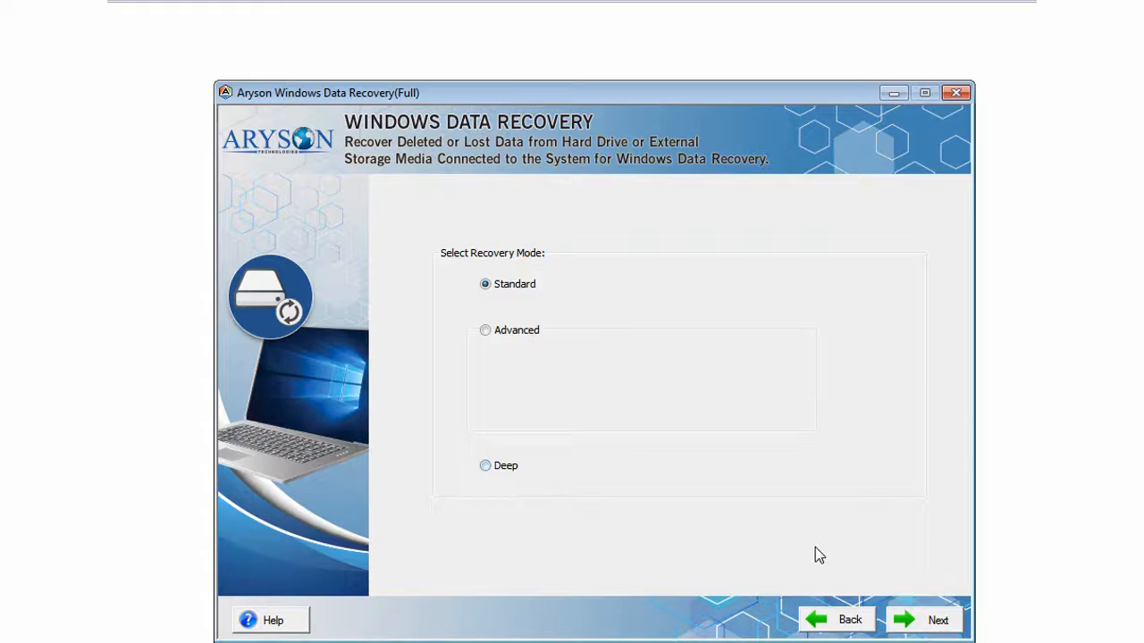
click(937, 619)
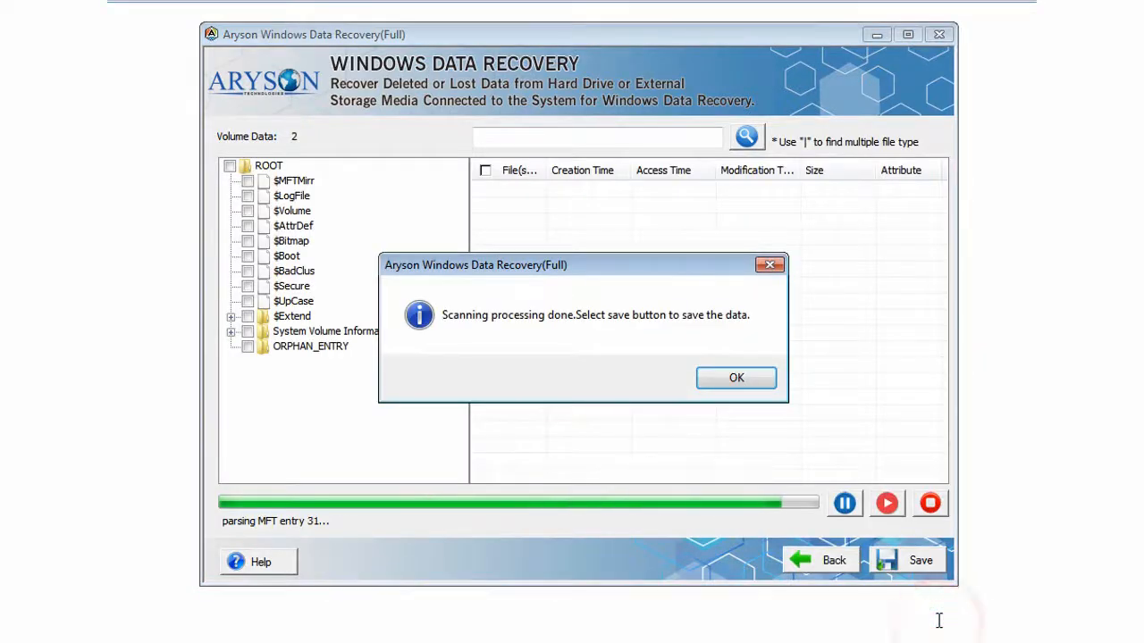
- Dismiss the scan message and tick MountPointManagerRemoteDatabase under System Volume Information
click(736, 377)
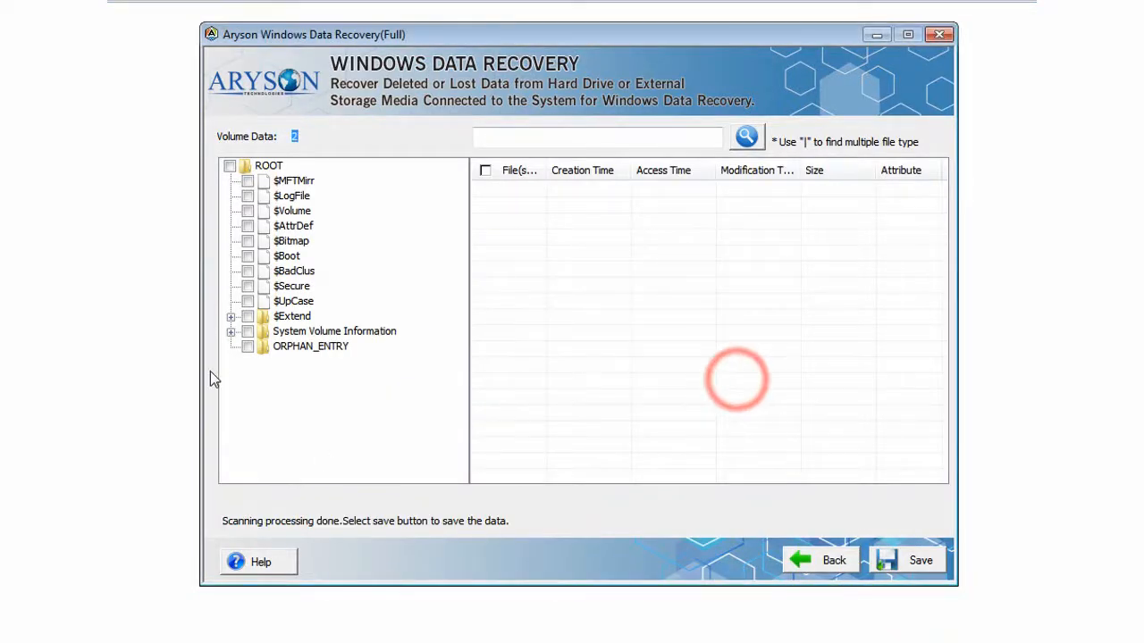
click(231, 331)
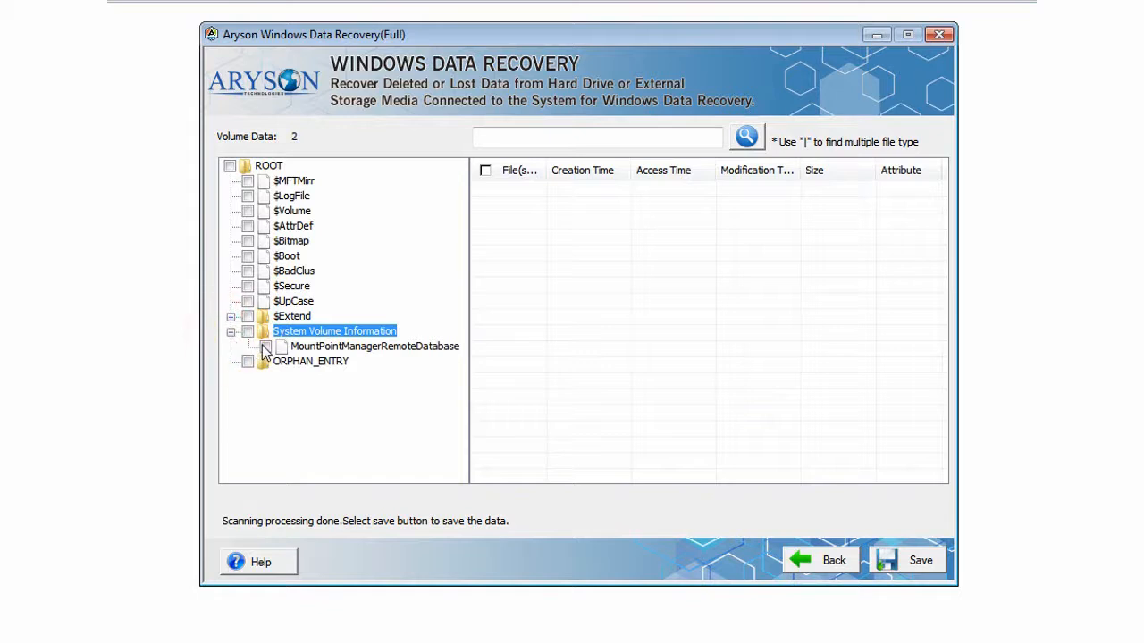
click(265, 346)
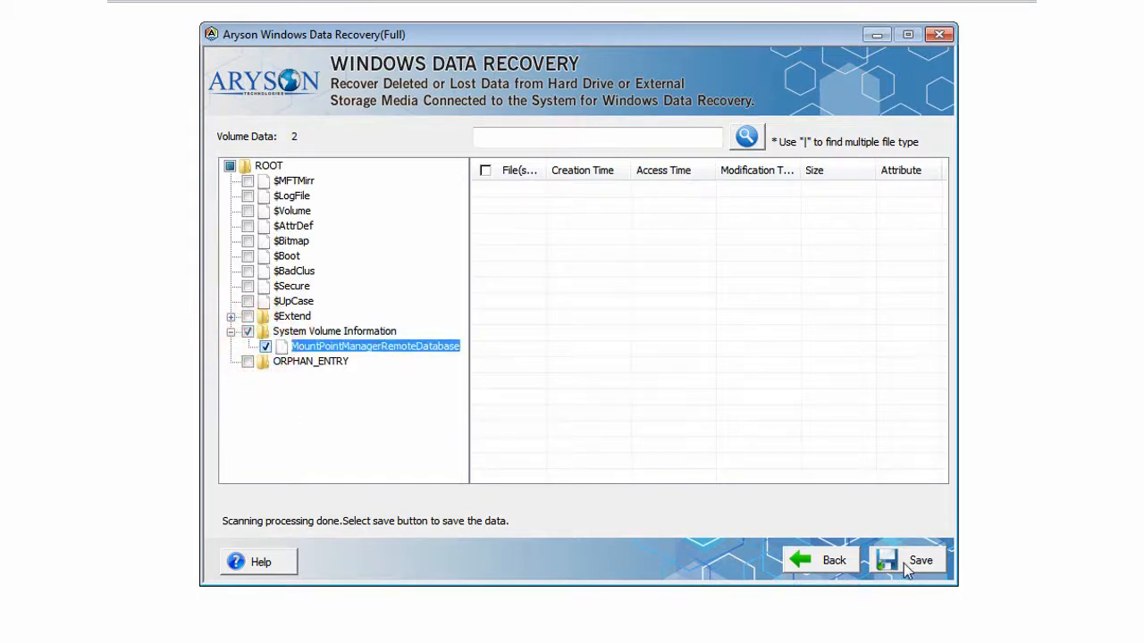
- Save the marked file, including deleted files, into a new Desktop folder, New folder (2)
click(921, 559)
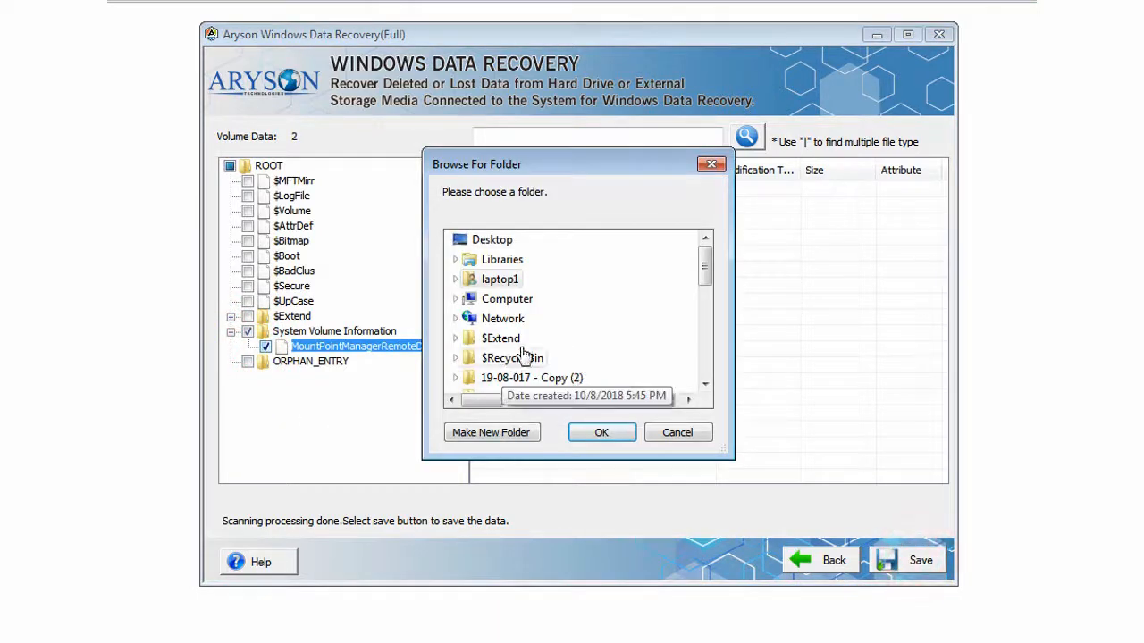
click(492, 239)
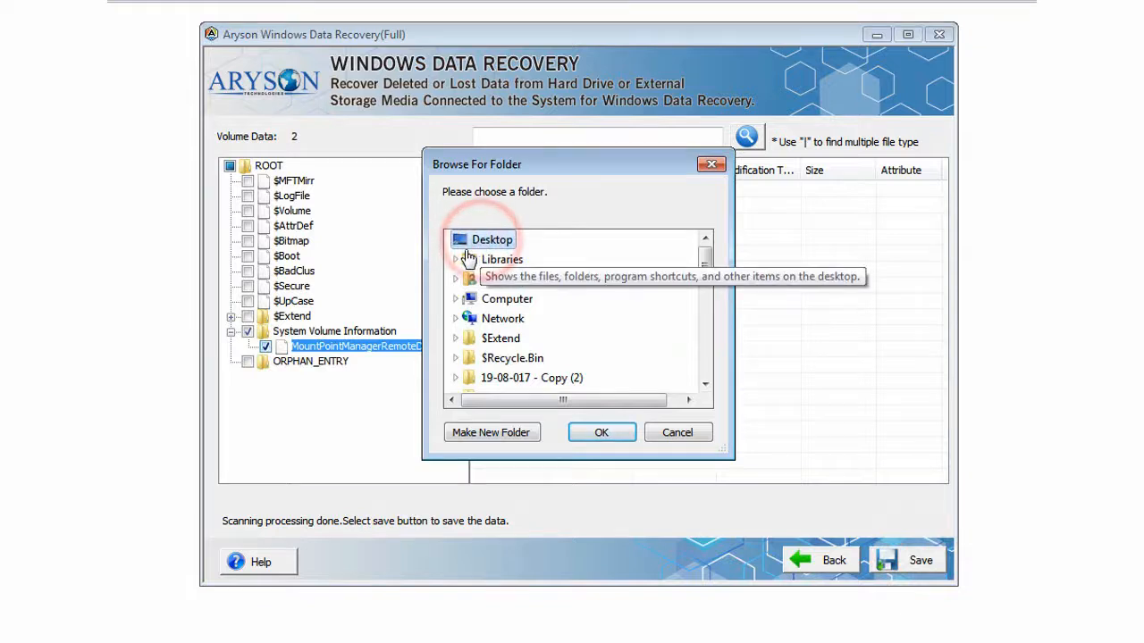
click(455, 259)
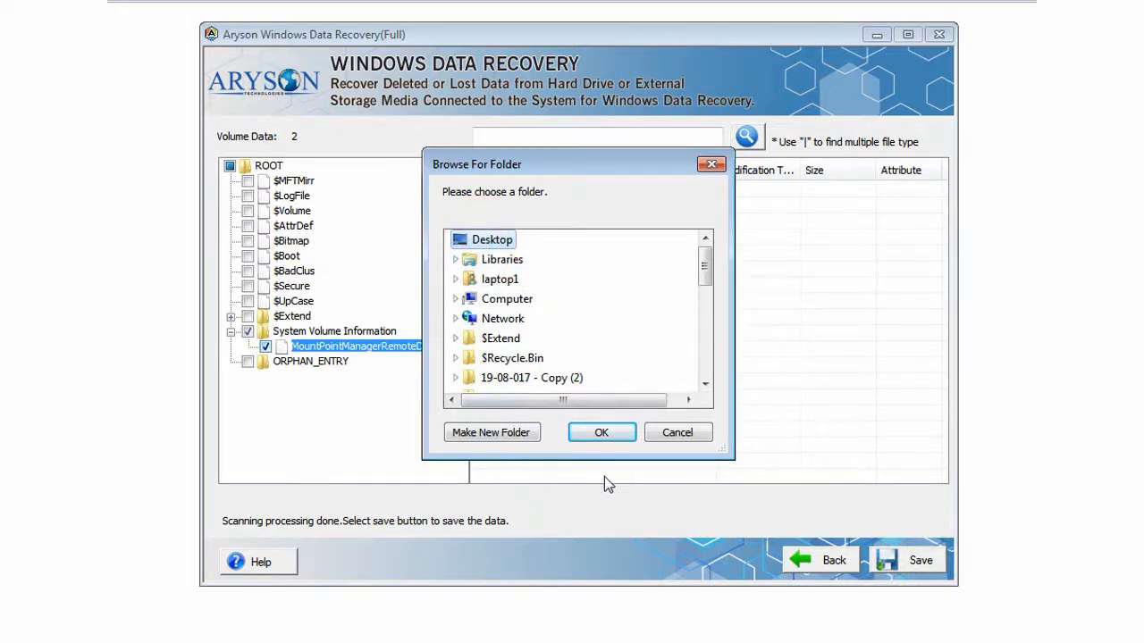
click(491, 432)
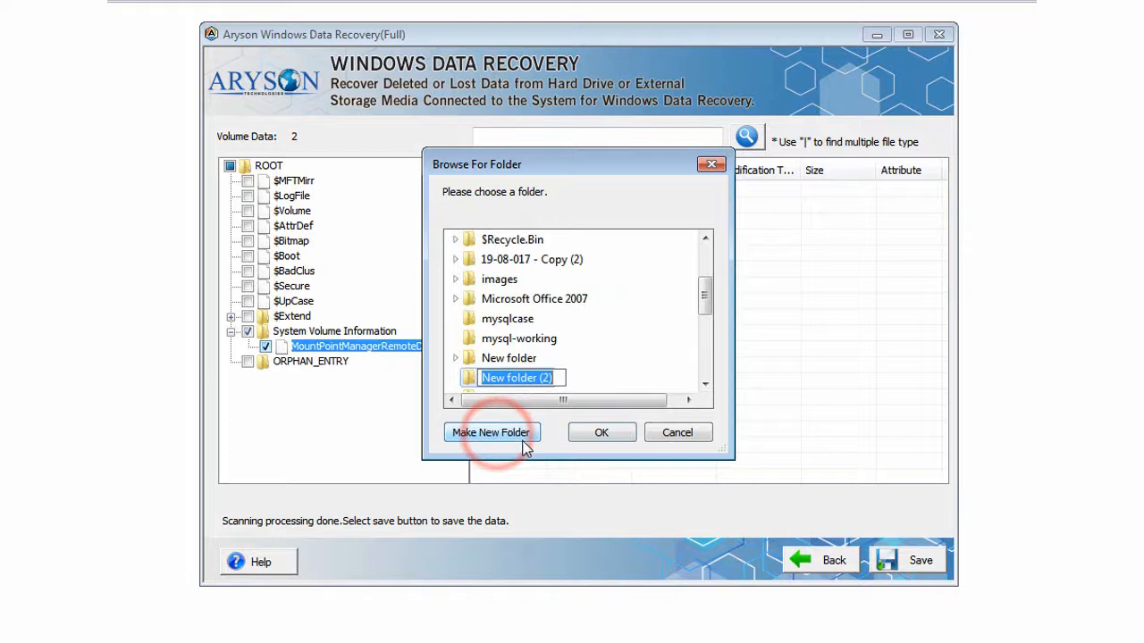
click(601, 432)
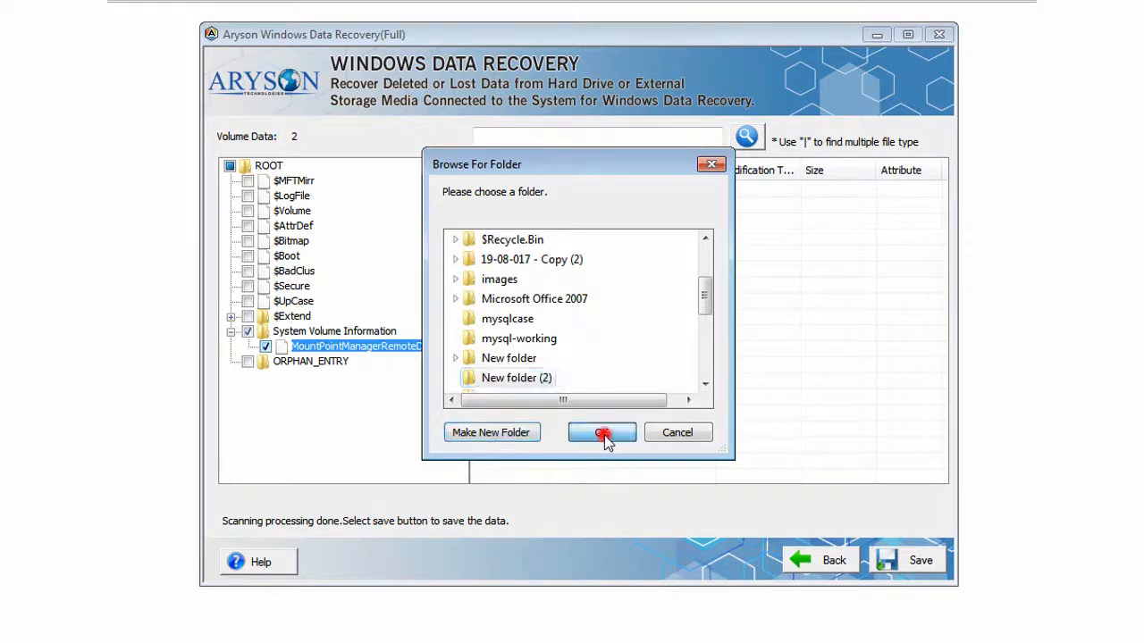
click(601, 432)
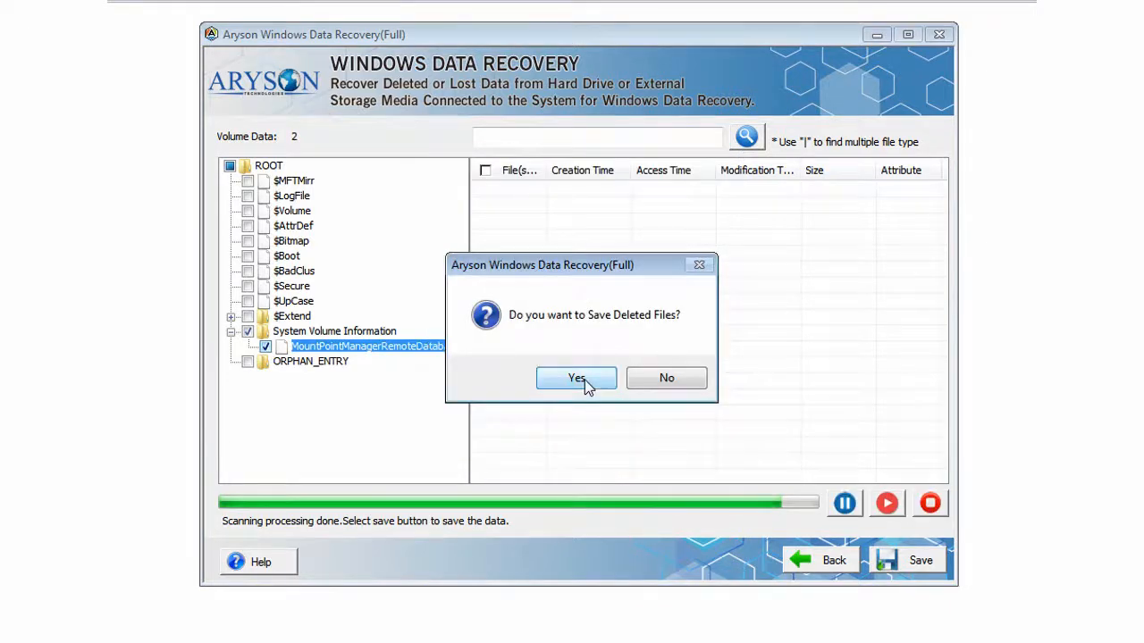
click(575, 377)
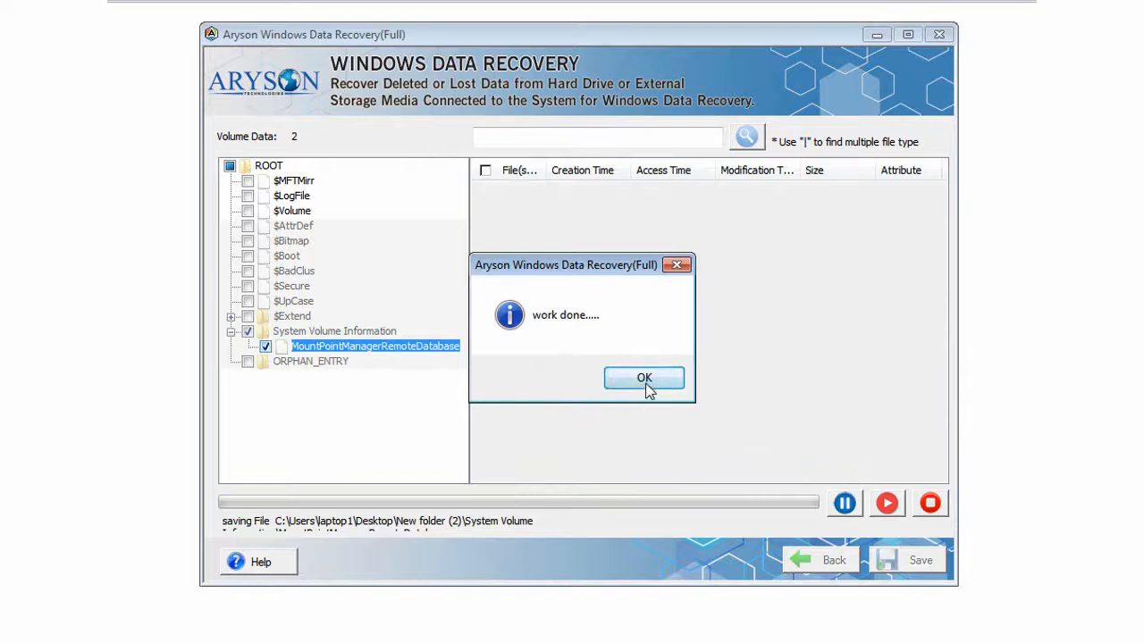
- Acknowledge the completion message and close Aryson Windows Data Recovery
click(643, 378)
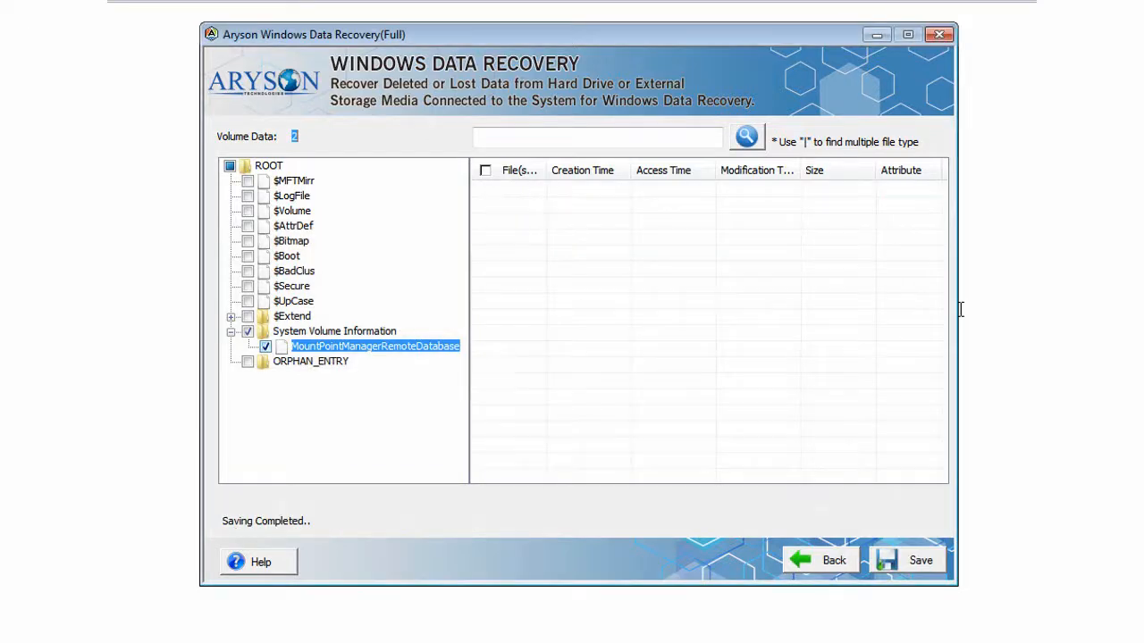
click(939, 34)
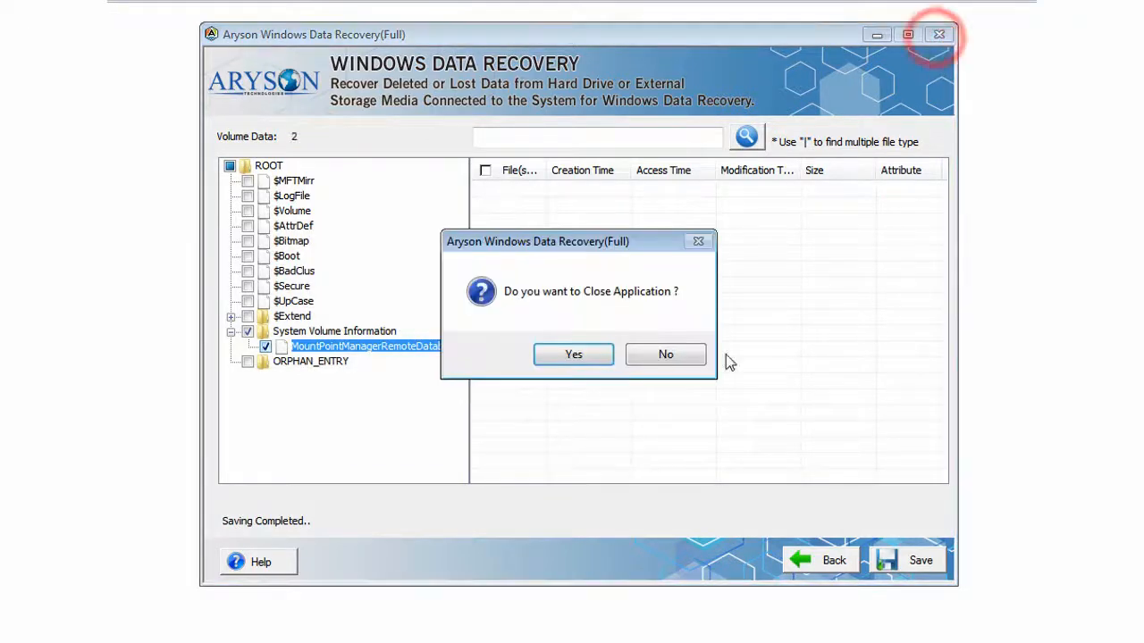
click(573, 354)
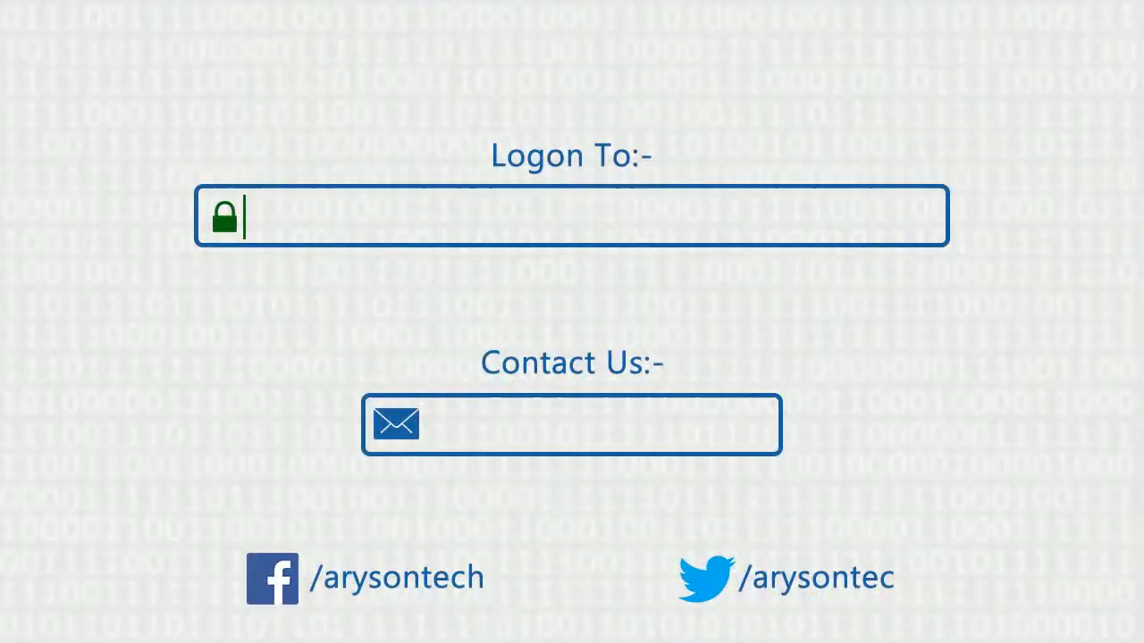